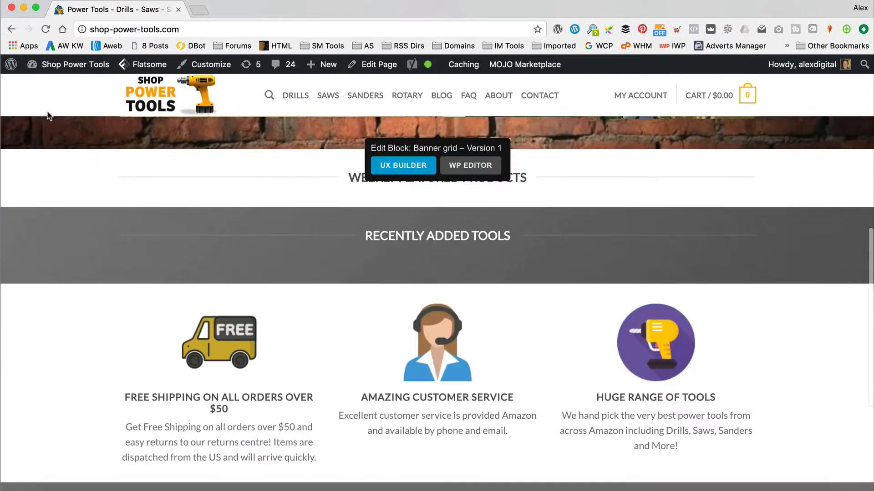
mouse_move(567, 187)
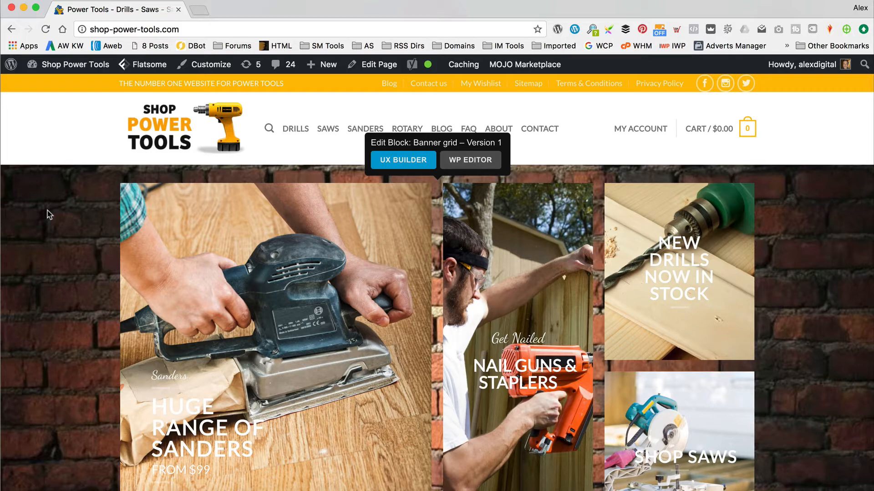
mouse_move(61, 95)
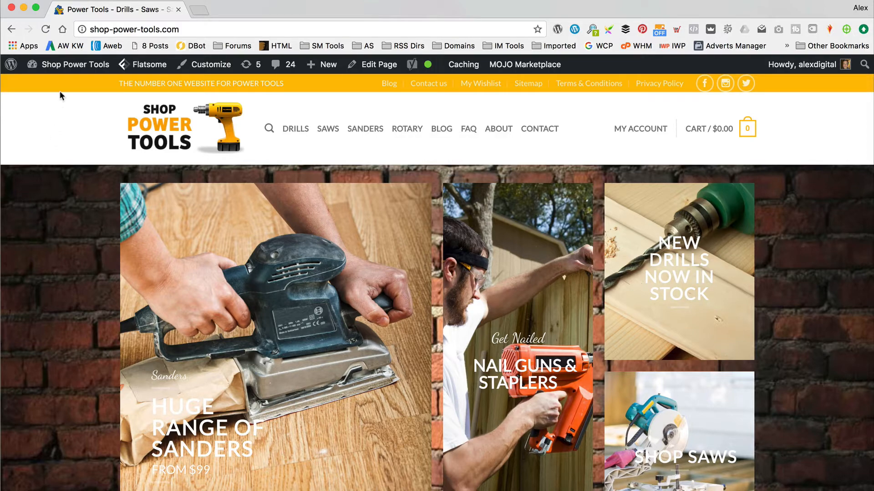
Enter the site's admin Dashboard and head to WooZone's plugin update notice
left_click(74, 63)
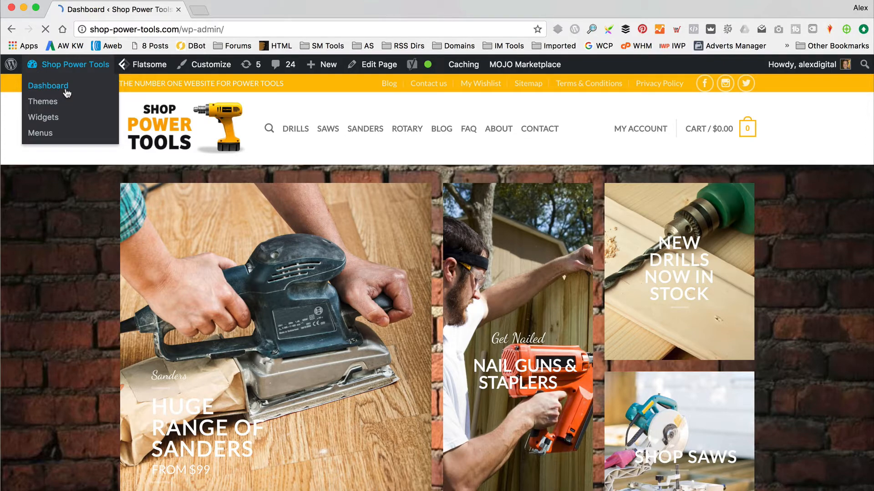
left_click(48, 86)
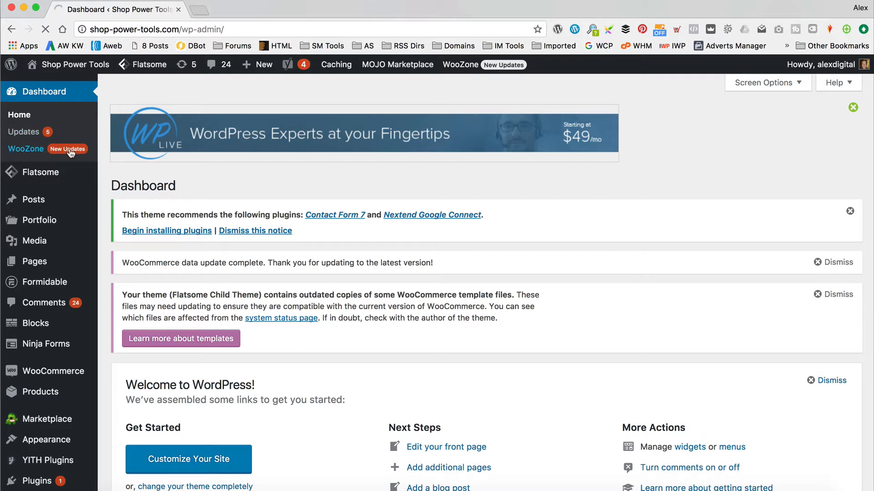
left_click(26, 148)
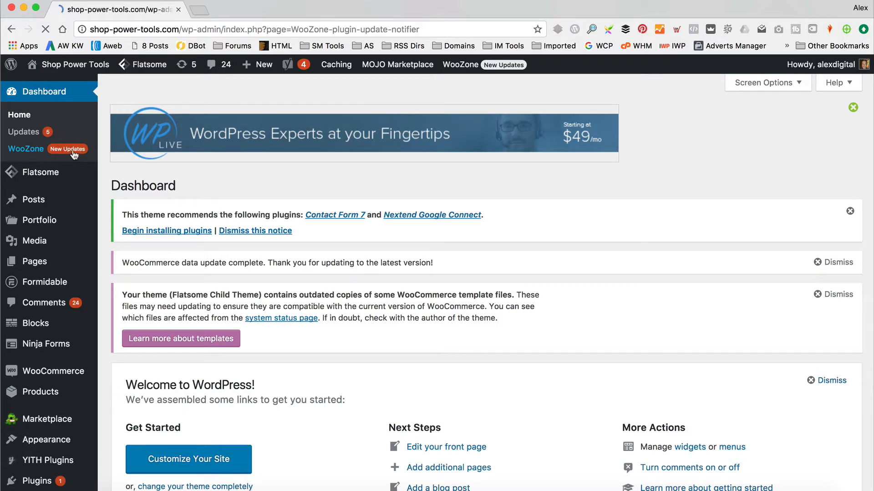
Review the WooZone update notice: 9.0.2.15 installed, 9.0.3.3 available, instructions and changelog
left_click(26, 148)
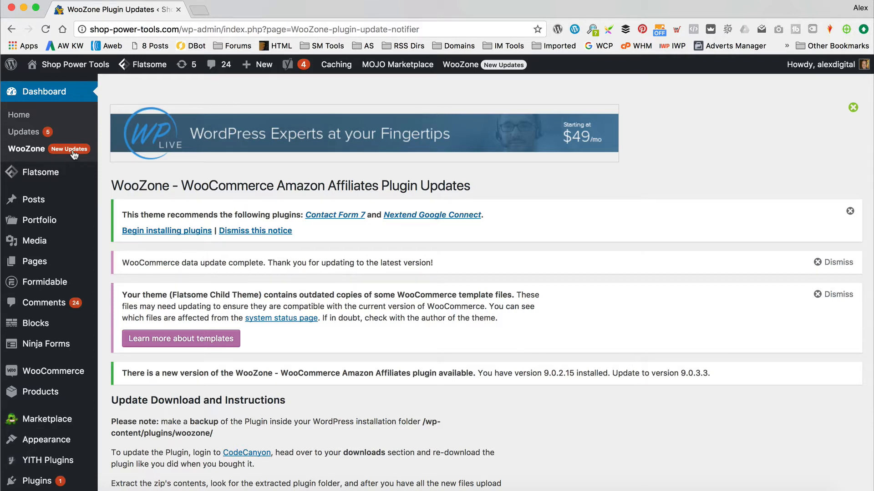
scroll("down", 3)
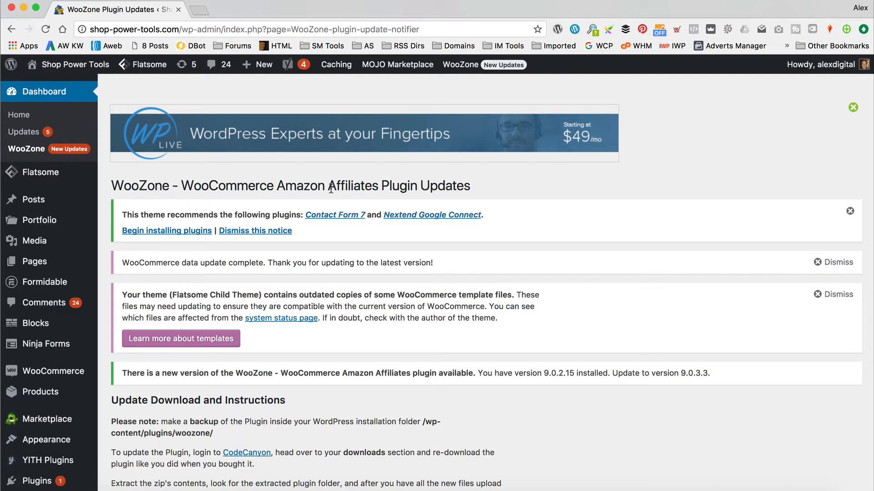
mouse_move(515, 273)
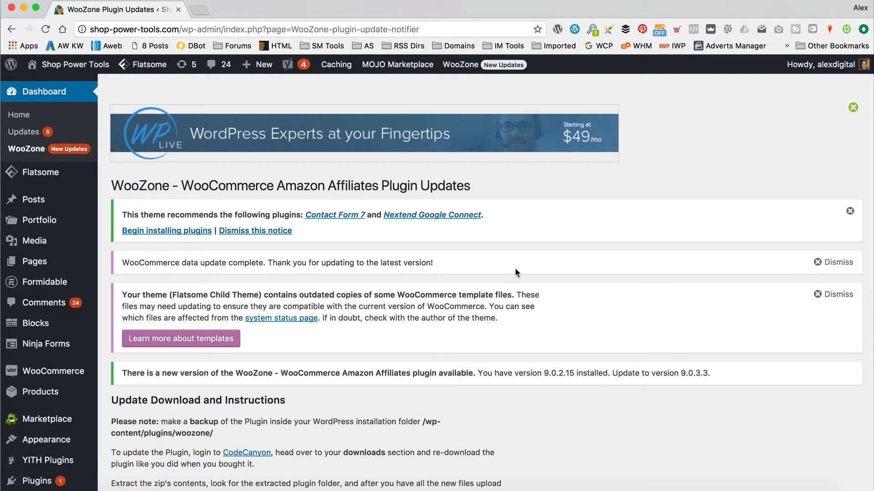
scroll("down", 3)
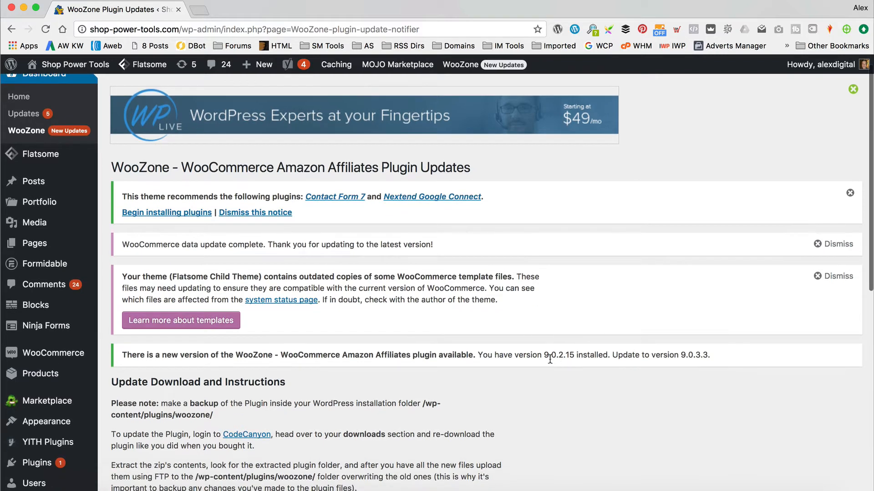
mouse_move(581, 367)
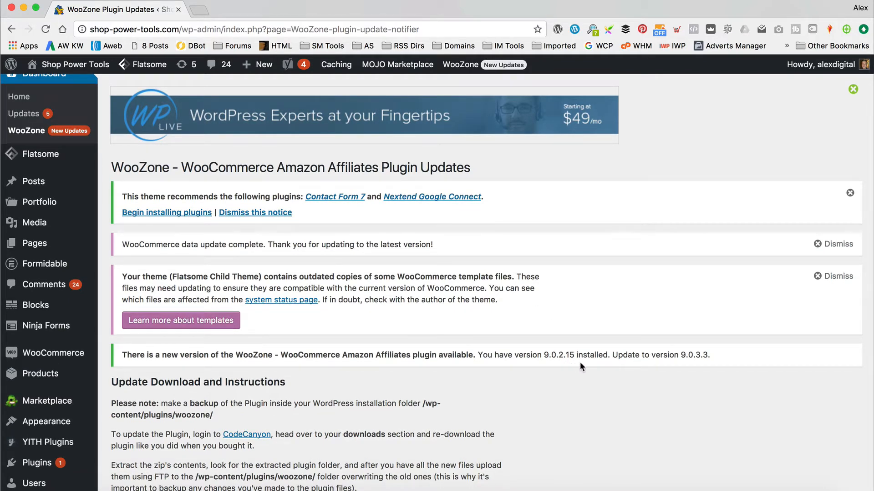
mouse_move(727, 380)
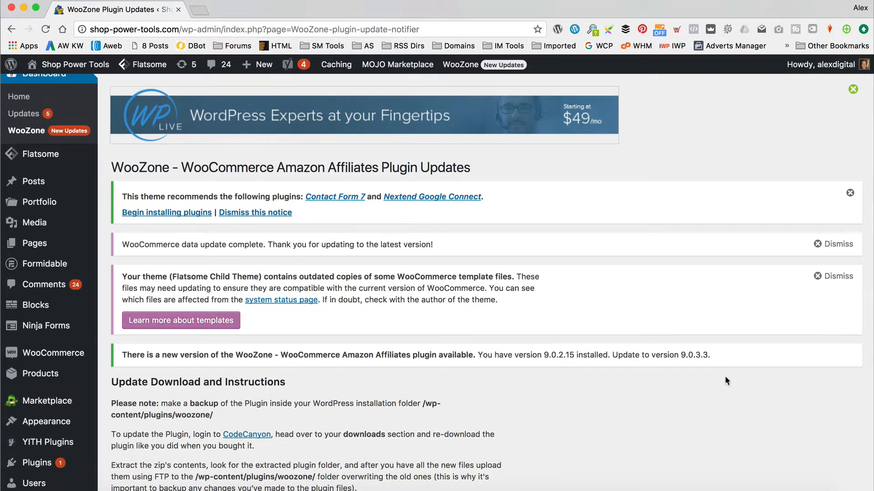
scroll("down", 3)
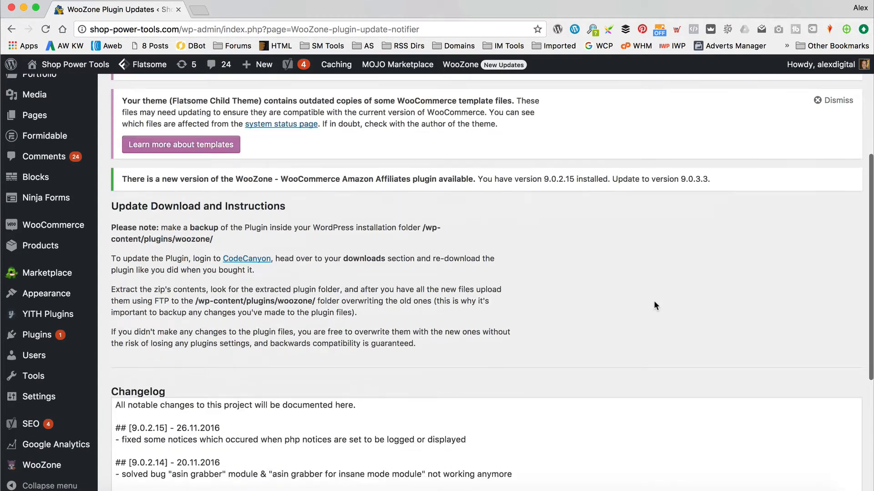
scroll("down", 3)
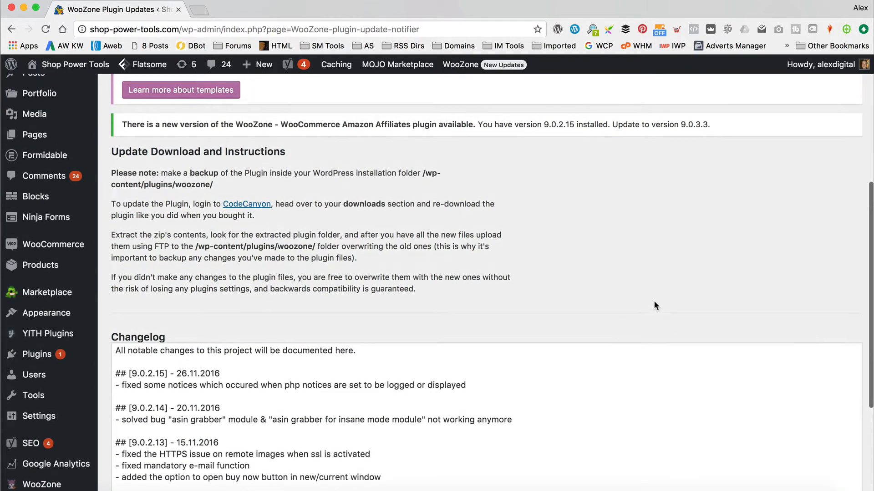
scroll("down", 3)
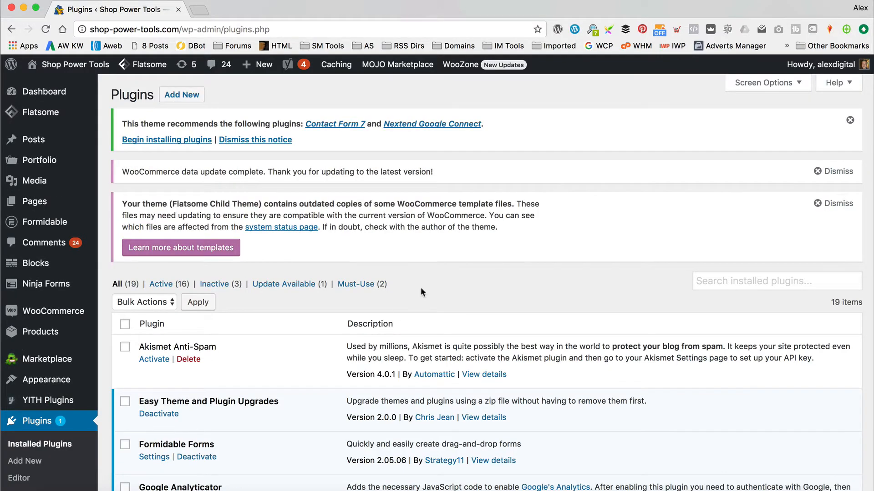
mouse_move(436, 277)
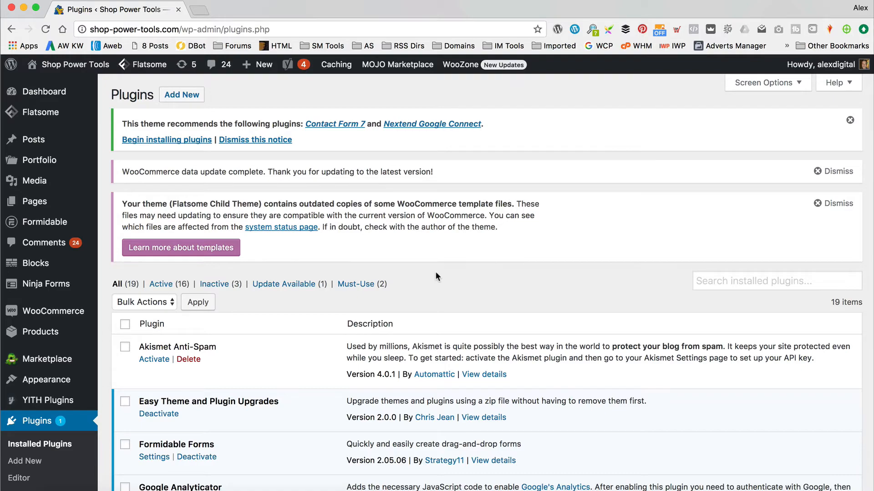
Deactivate the WooZone - WooCommerce Amazon Affiliates plugin in the Installed Plugins list
scroll("down", 3)
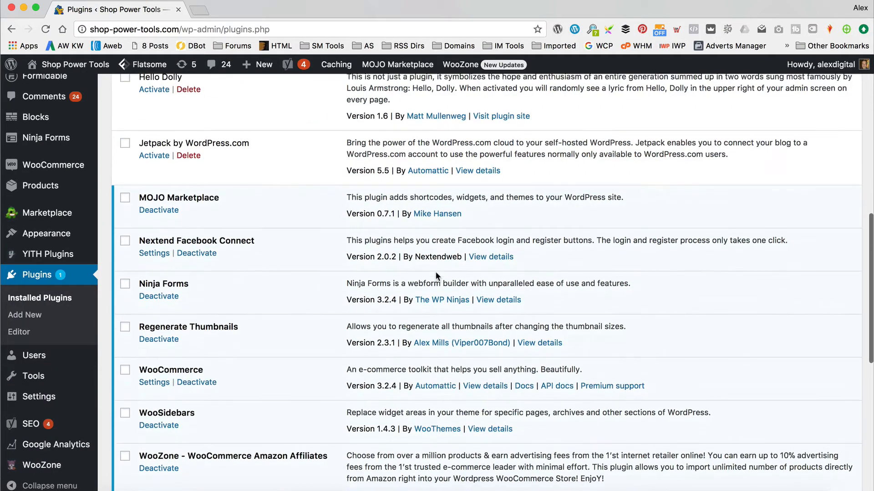
scroll("down", 3)
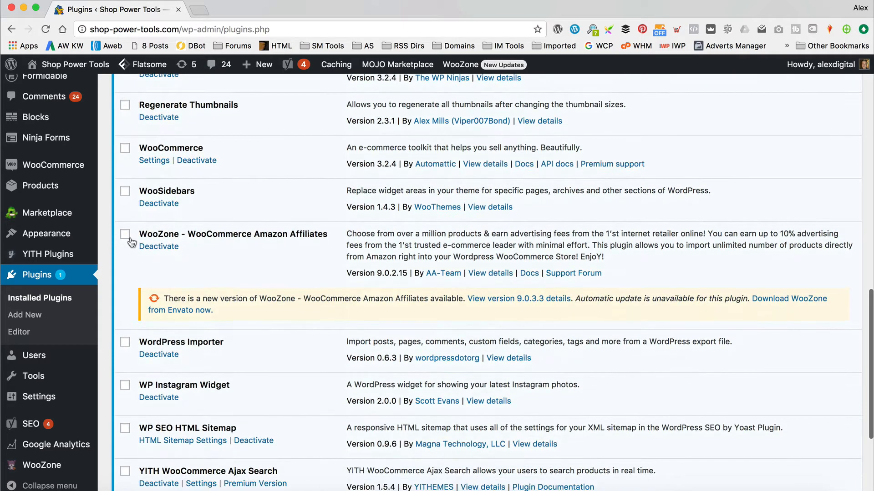
left_click(158, 247)
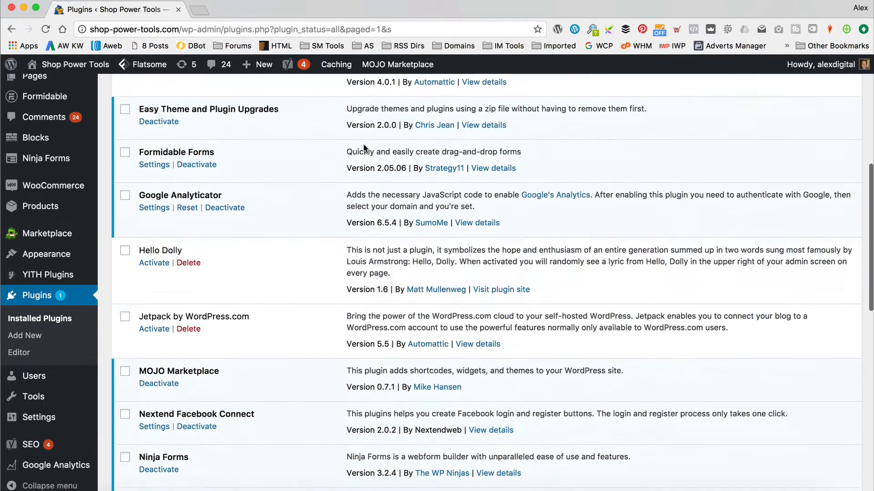
scroll("down", 3)
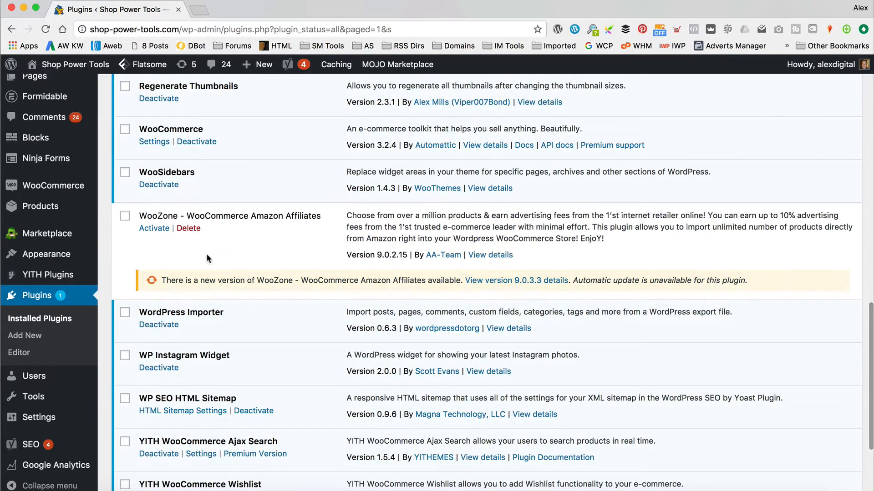
left_click(189, 229)
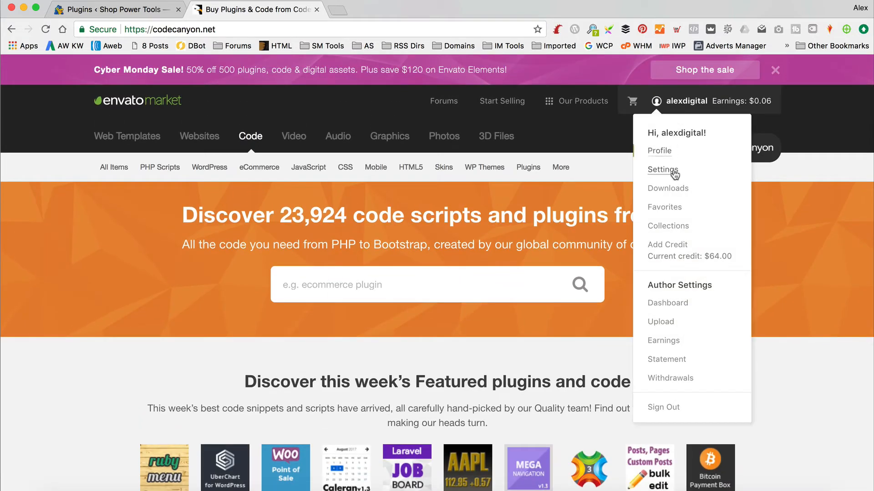
Show the account's purchased downloads filtered to CodeCanyon items only
left_click(667, 188)
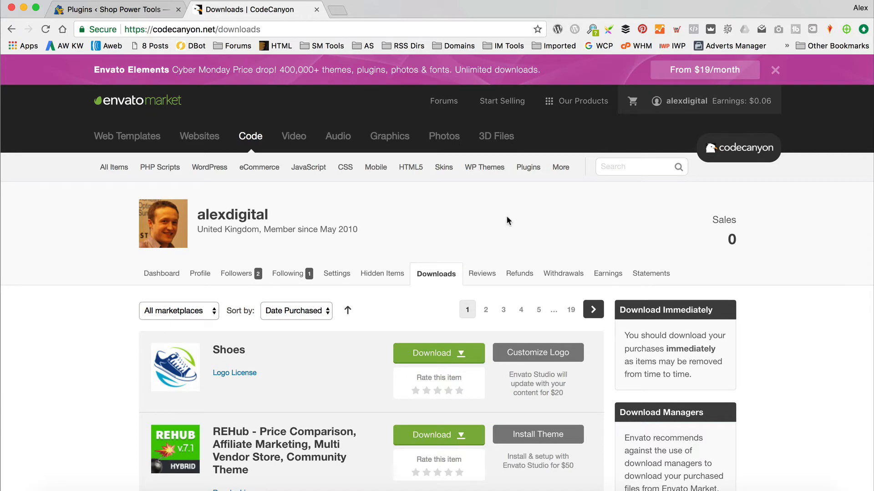
left_click(178, 311)
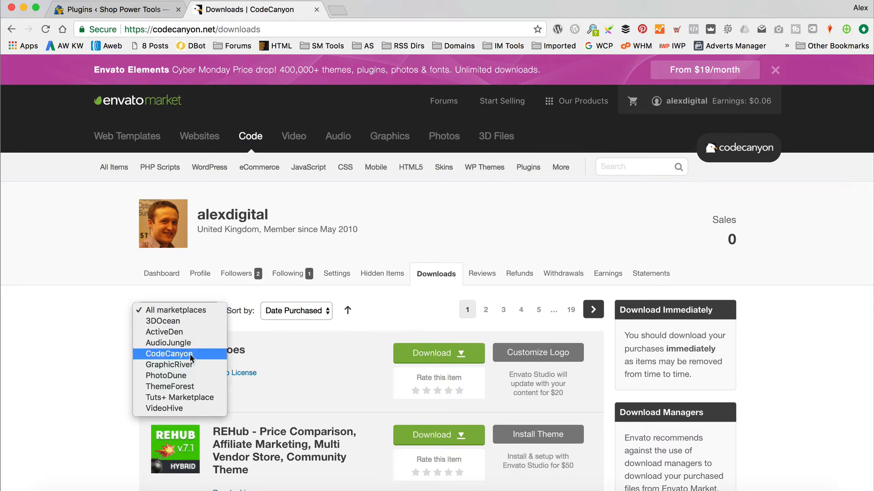
left_click(169, 354)
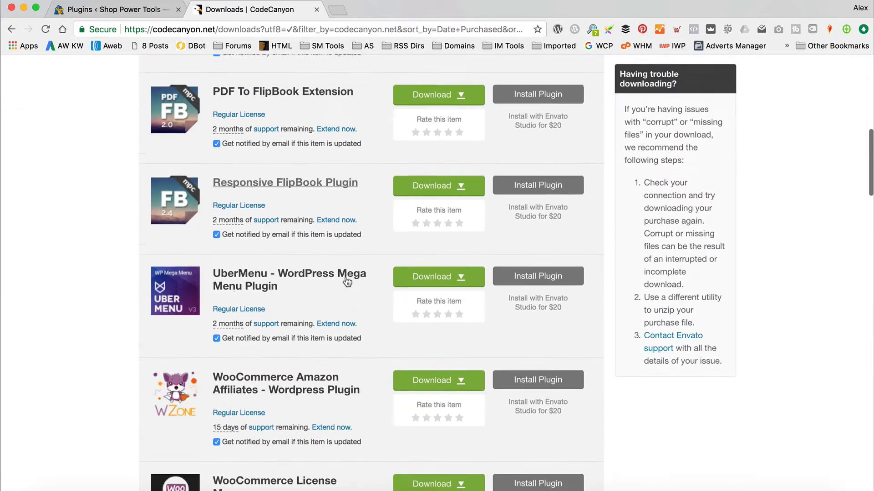
scroll("down", 3)
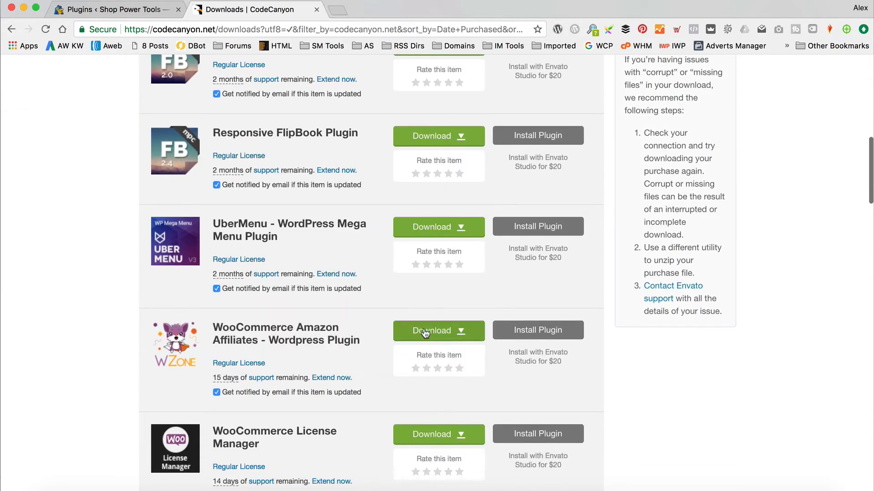
Download WooZone's 'All files & documentation' zip to Downloads and reveal it in Finder
left_click(438, 331)
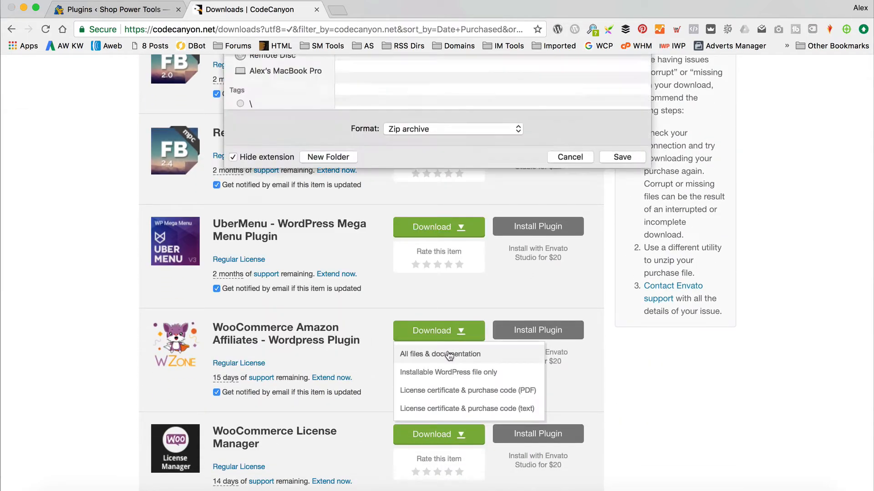
left_click(440, 354)
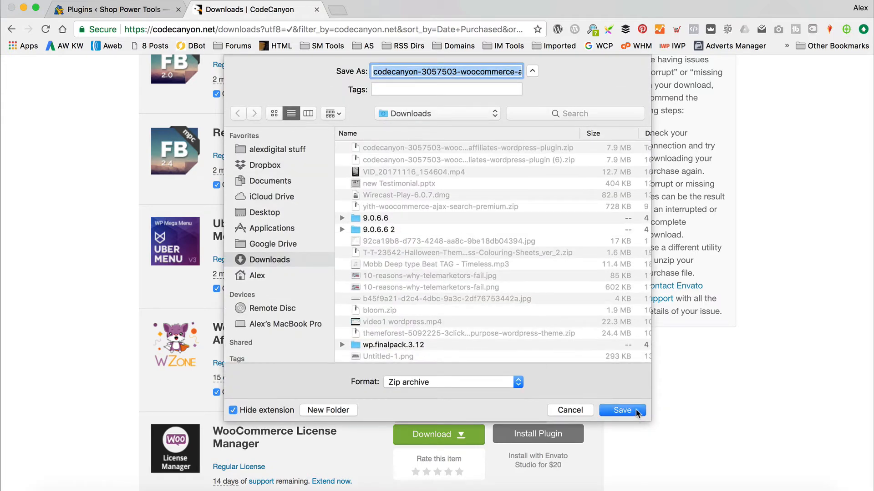
left_click(622, 411)
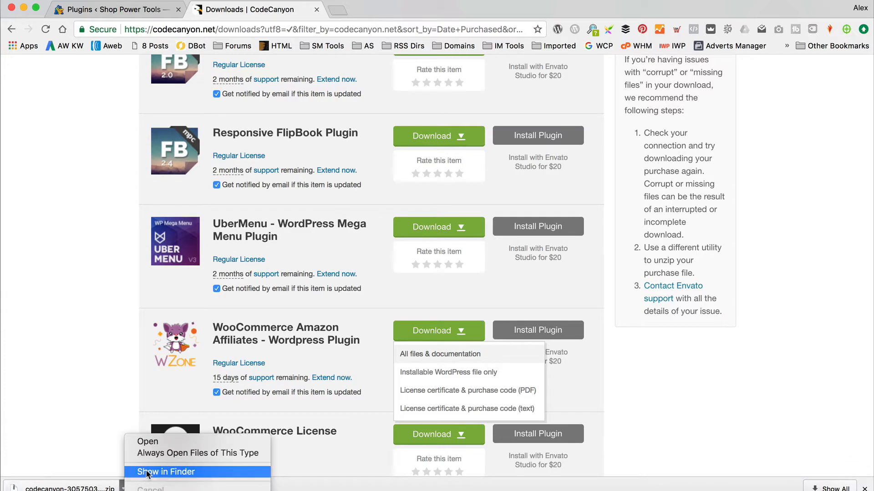
left_click(165, 472)
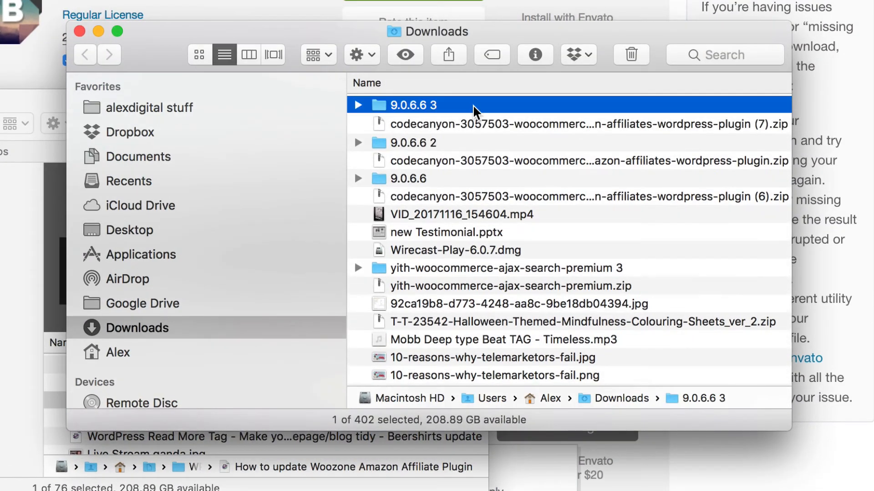
mouse_move(382, 110)
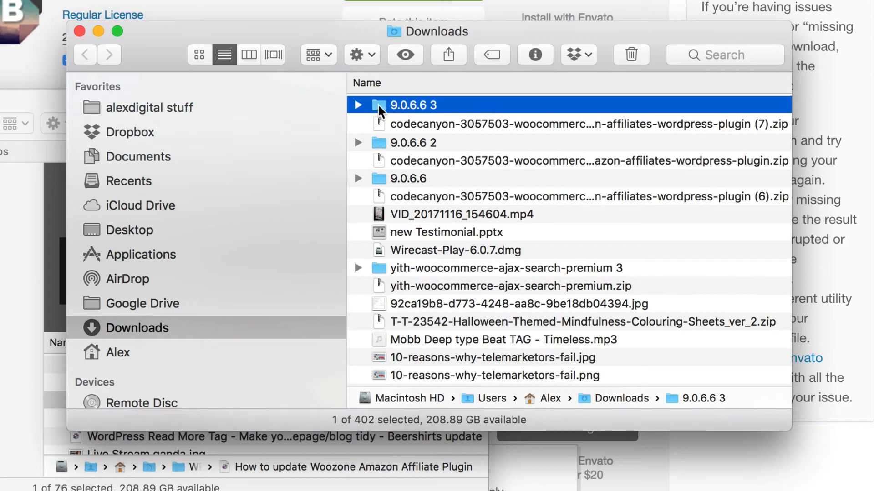
mouse_move(410, 134)
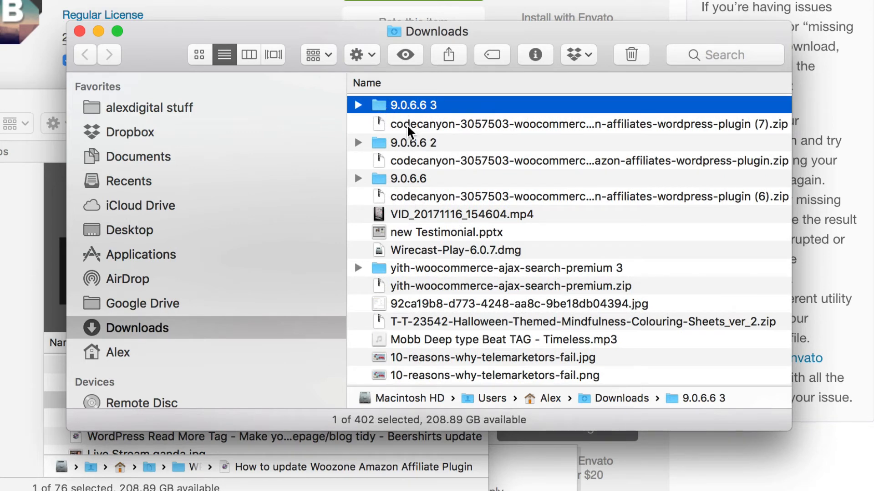
mouse_move(414, 114)
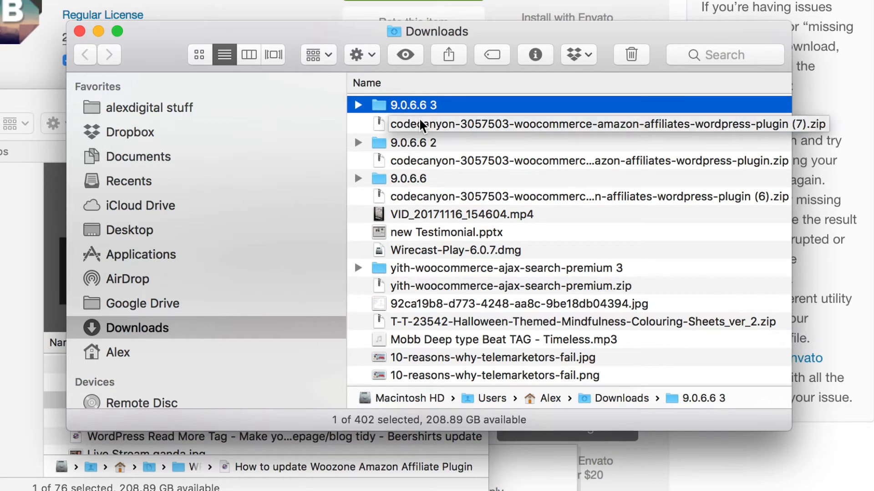
Browse into the 9.0.6.6 3 download folder and then its Plugin folder in Finder
double_click(413, 104)
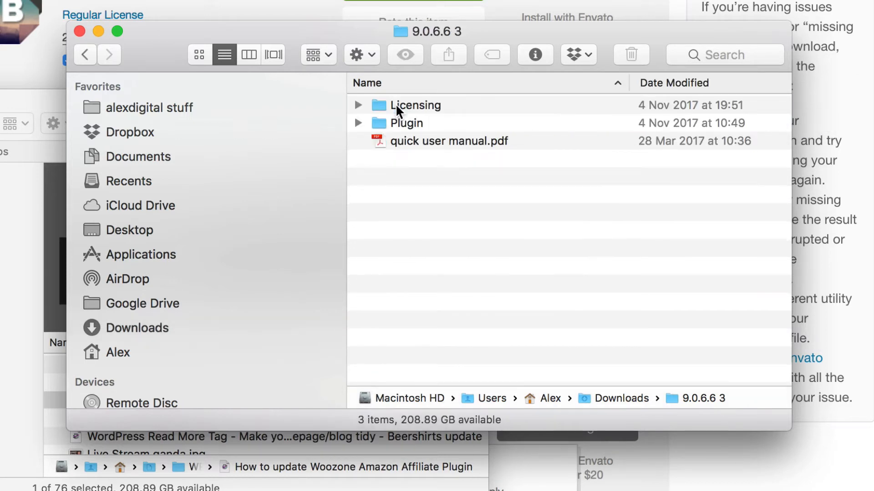
left_click(407, 123)
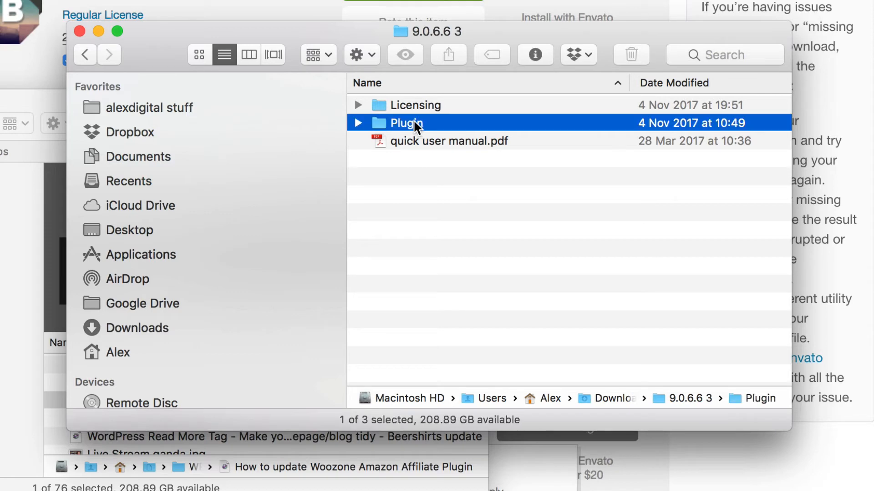
double_click(407, 123)
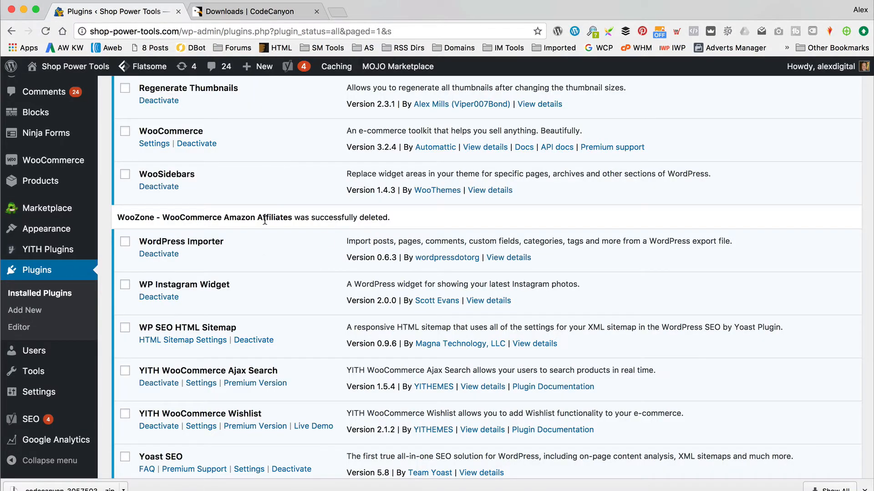
mouse_move(25, 311)
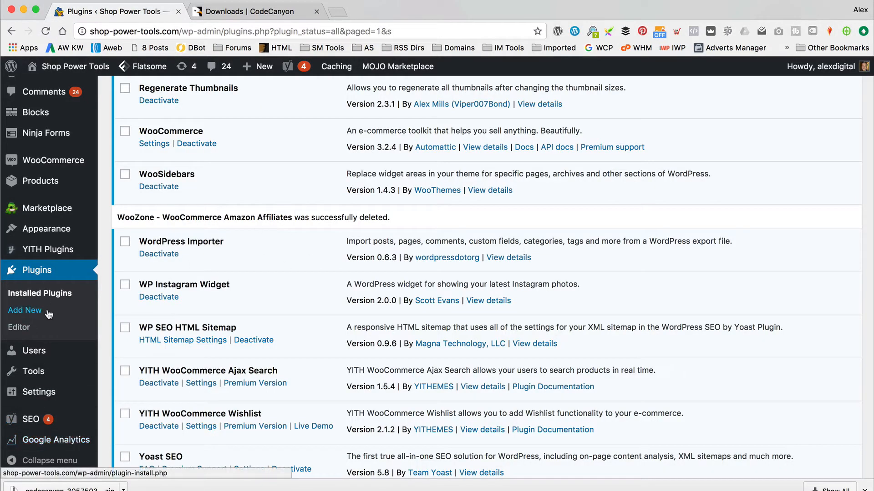
Go to the Add Plugins page from the Plugins sidebar menu
left_click(24, 310)
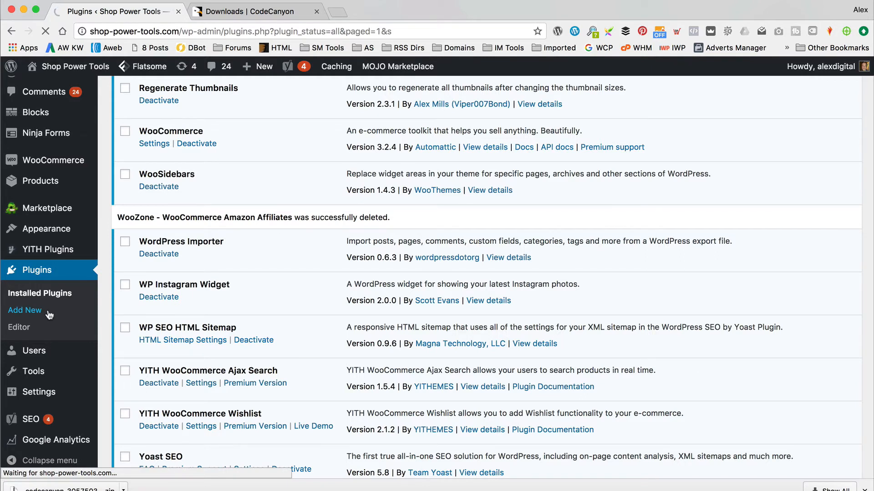
left_click(25, 311)
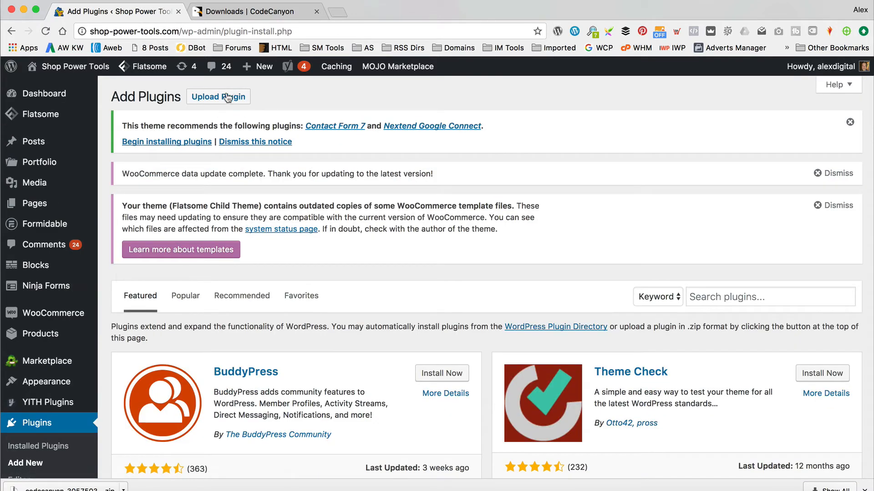
Choose woozone.zip from Downloads > 9.0.6.6 3 > Plugin as the plugin file to upload
left_click(219, 96)
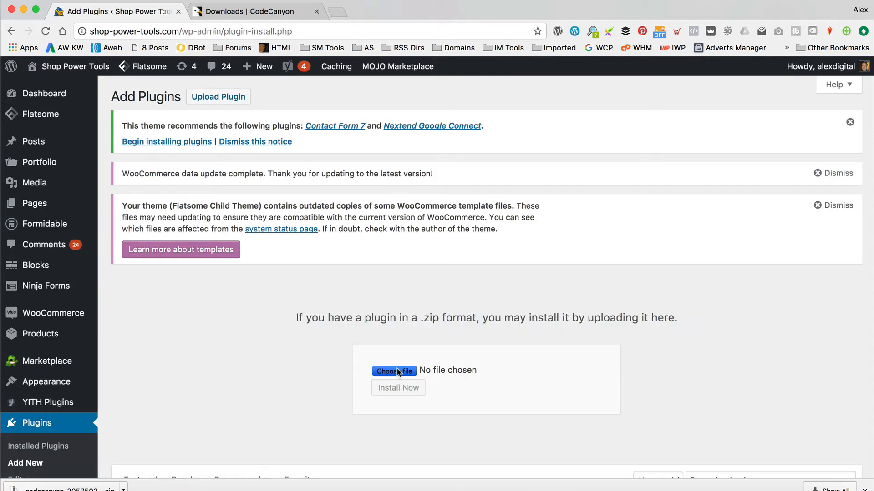
left_click(393, 371)
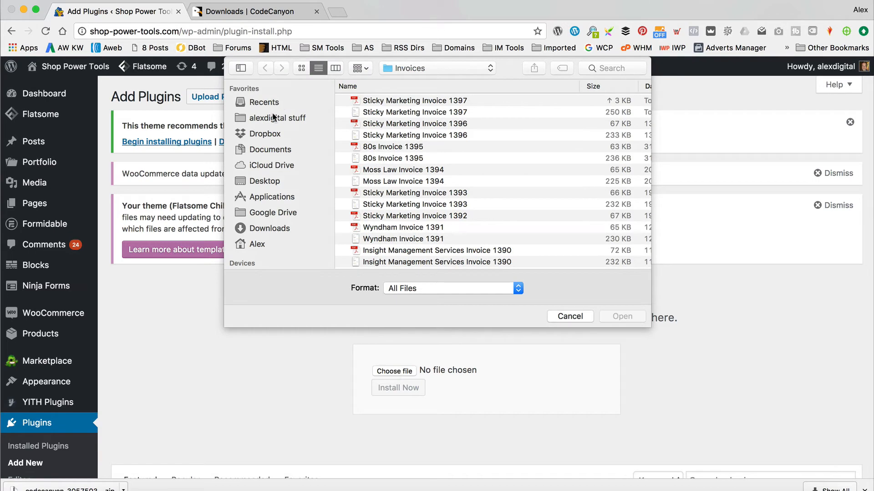
left_click(270, 229)
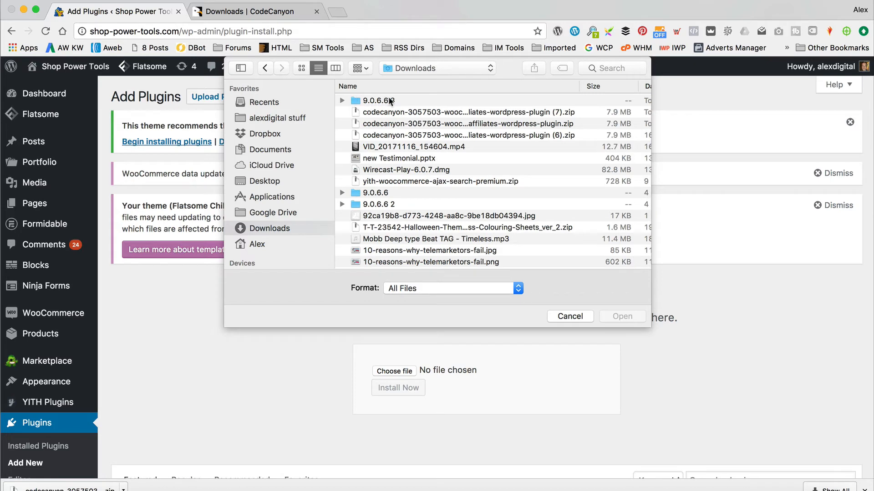
double_click(376, 100)
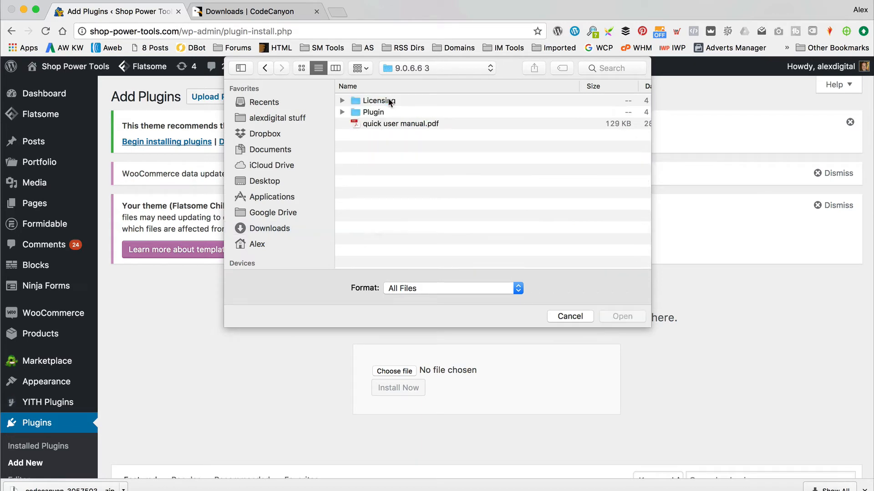
double_click(373, 112)
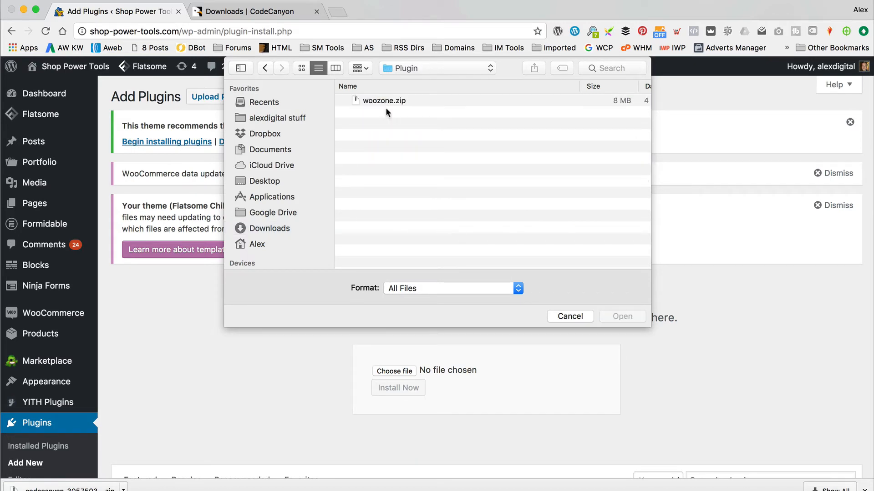
left_click(384, 100)
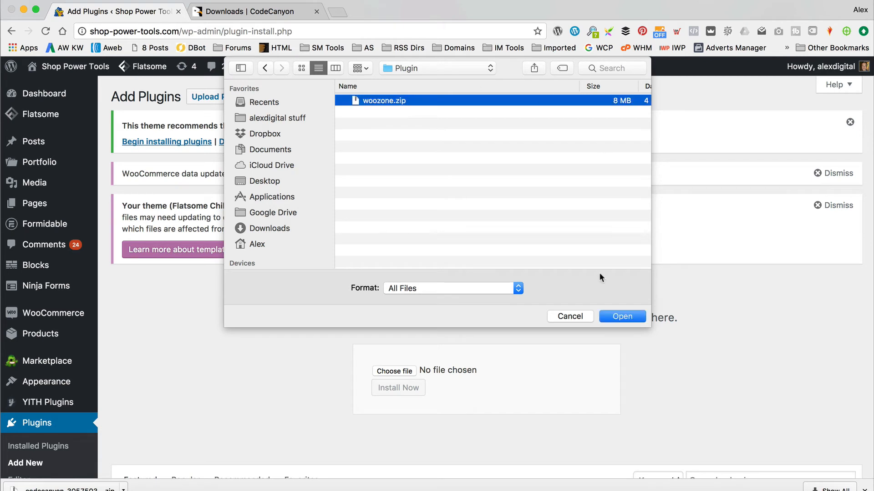
left_click(621, 317)
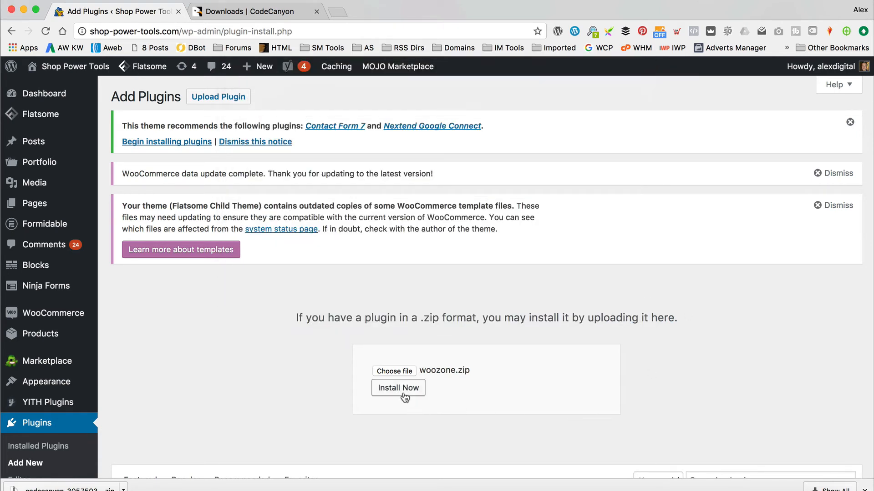
Install the plugin from woozone.zip and wait for the success message
left_click(398, 388)
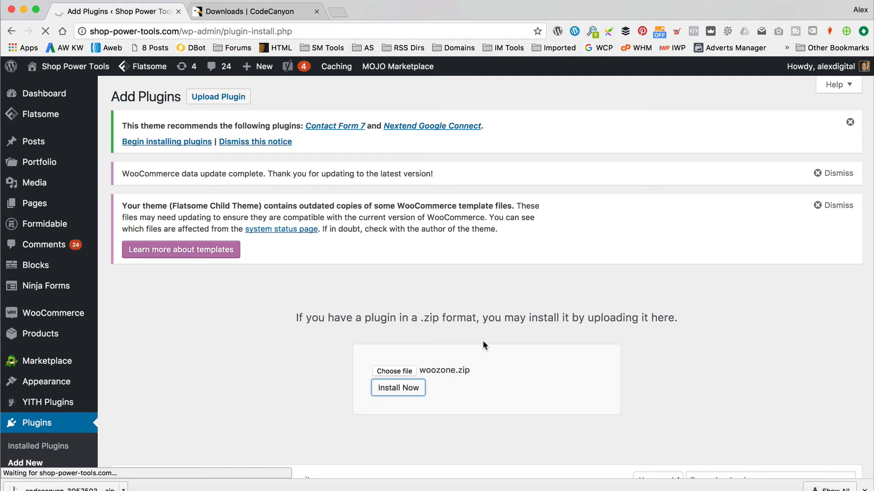
left_click(398, 388)
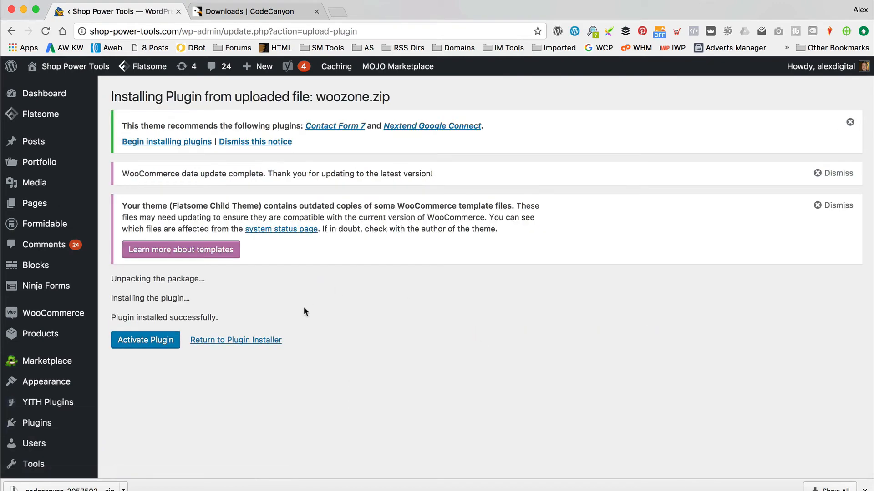
Activate the freshly installed WooZone plugin from the install results
left_click(145, 339)
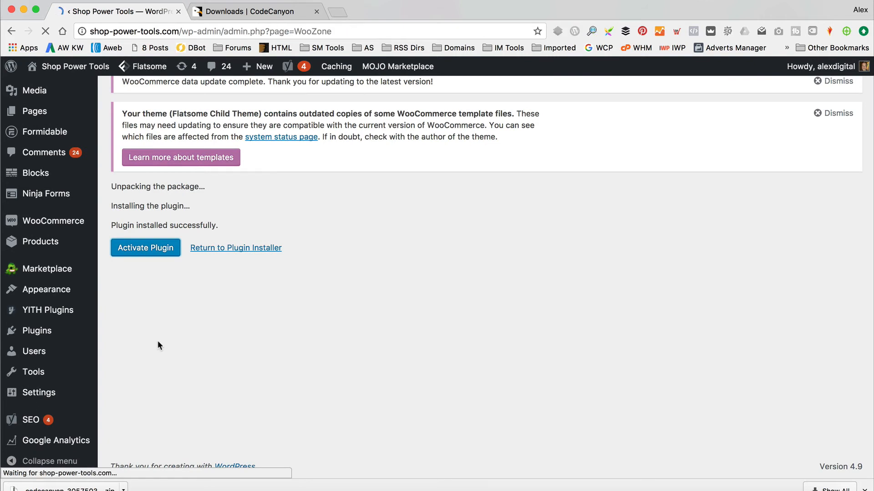
View WooZone 9.0.6.6's Amazon config and confirm the Access Key ID is still filled in
left_click(145, 247)
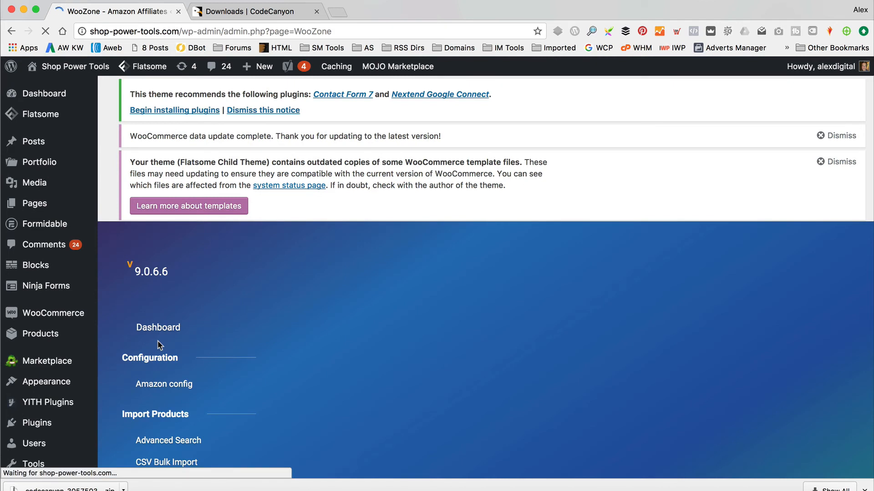
left_click(157, 327)
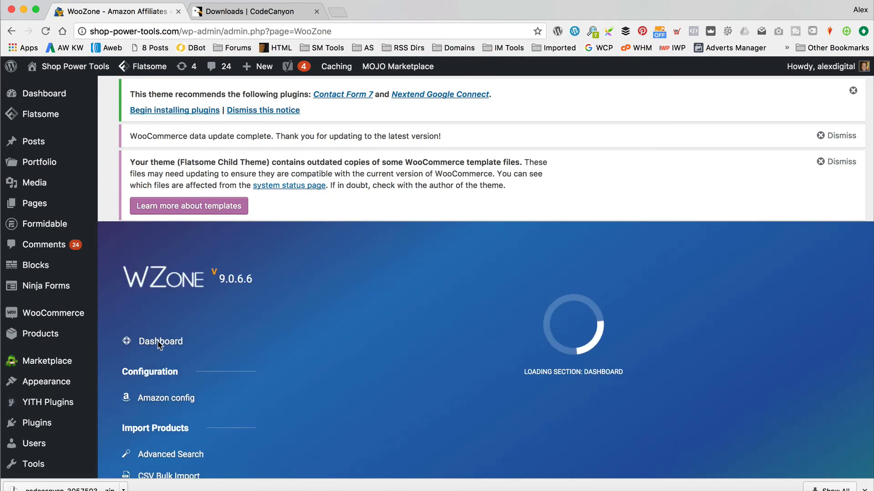
left_click(160, 341)
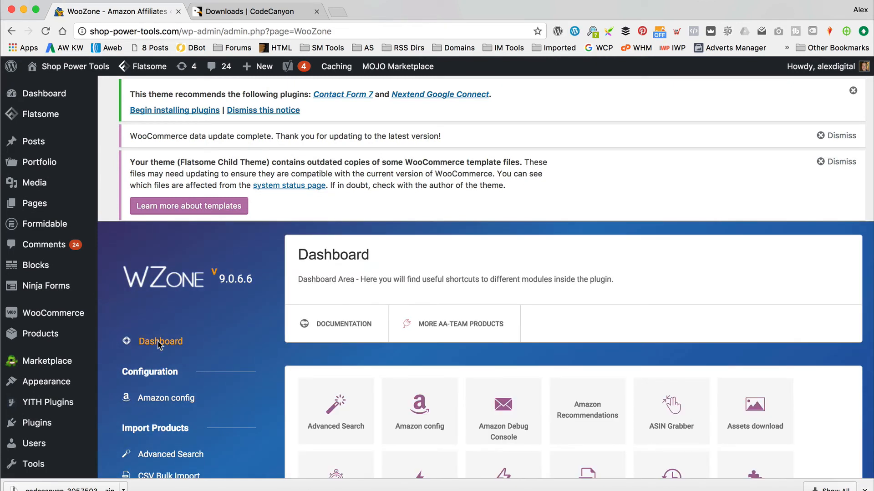
mouse_move(178, 394)
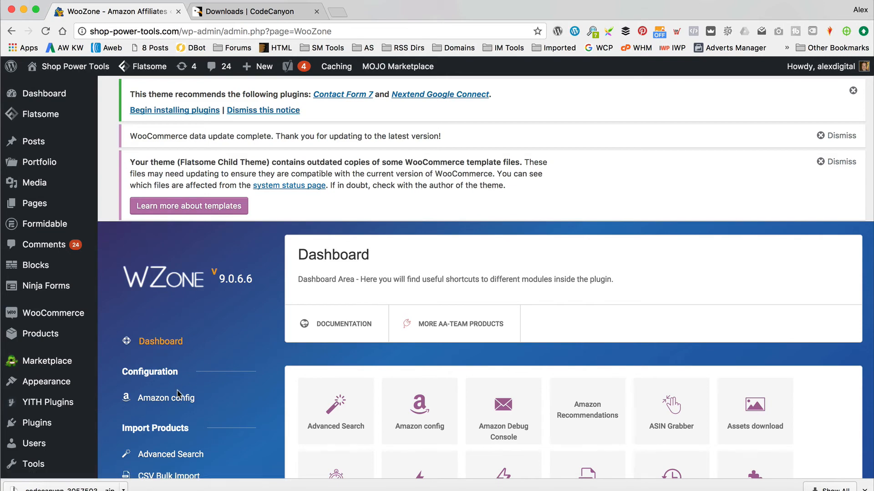
left_click(165, 397)
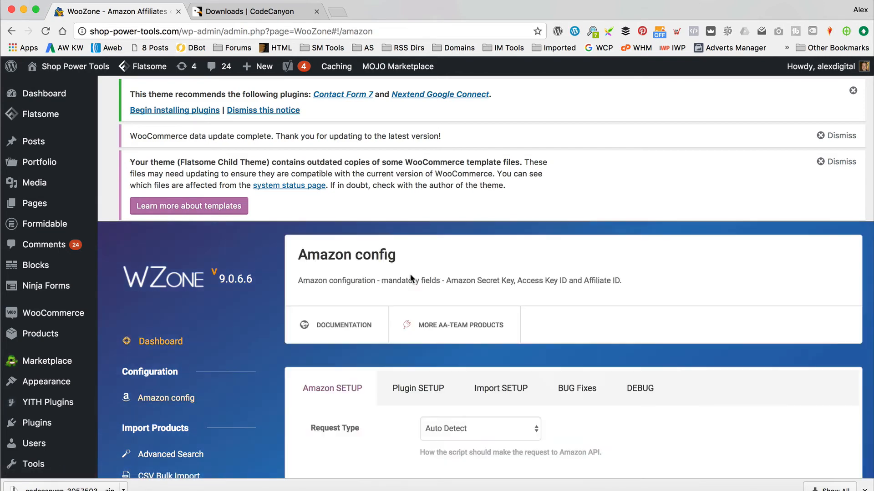
scroll("down", 3)
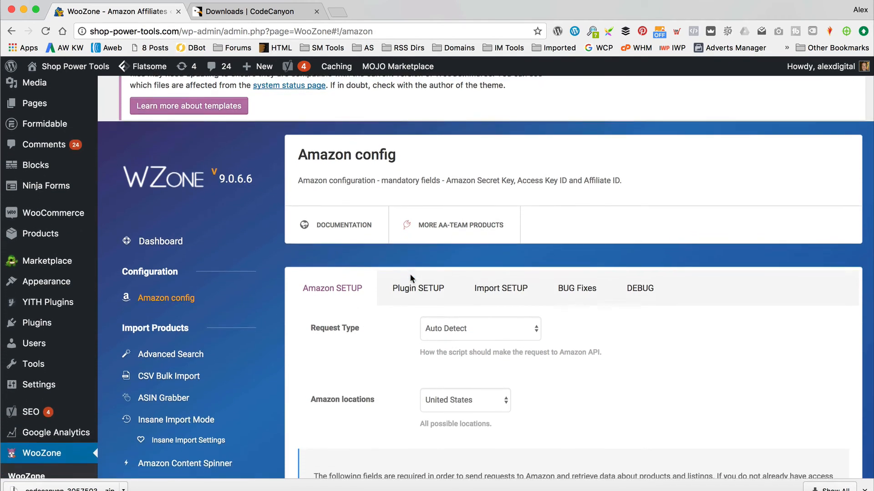
scroll("down", 3)
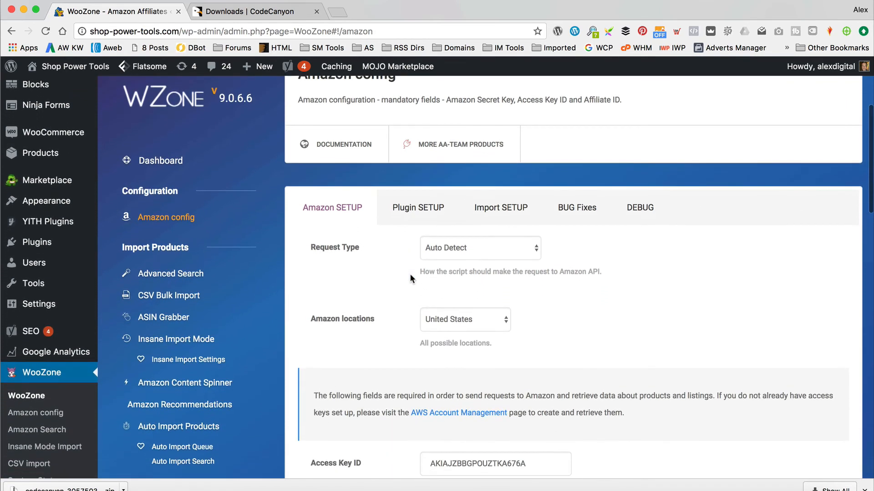